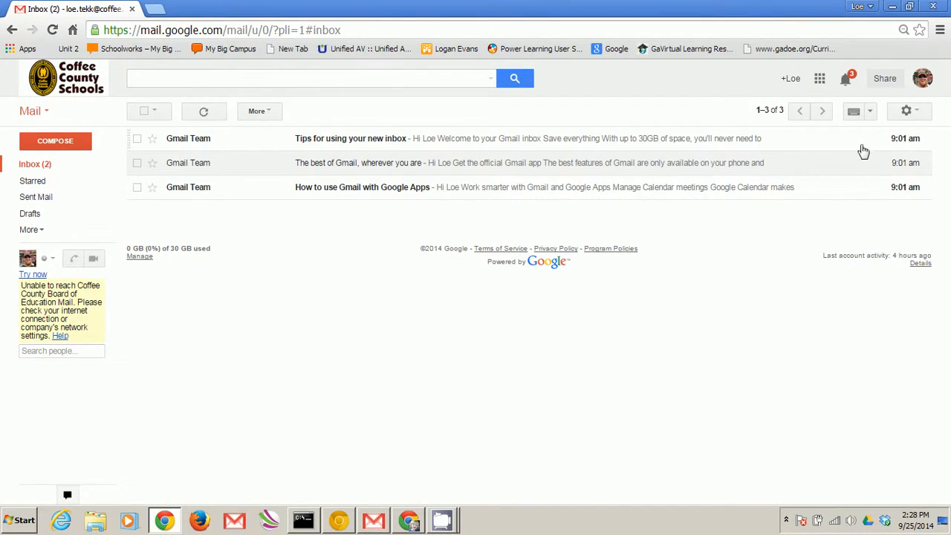
Open Gmail's Settings page from the gear menu, landing on the General tab.
click(905, 110)
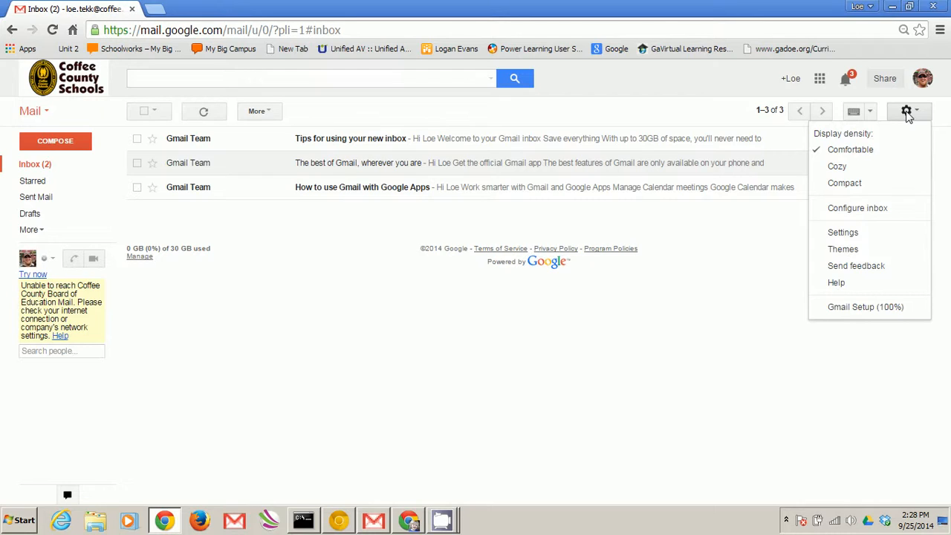
click(843, 232)
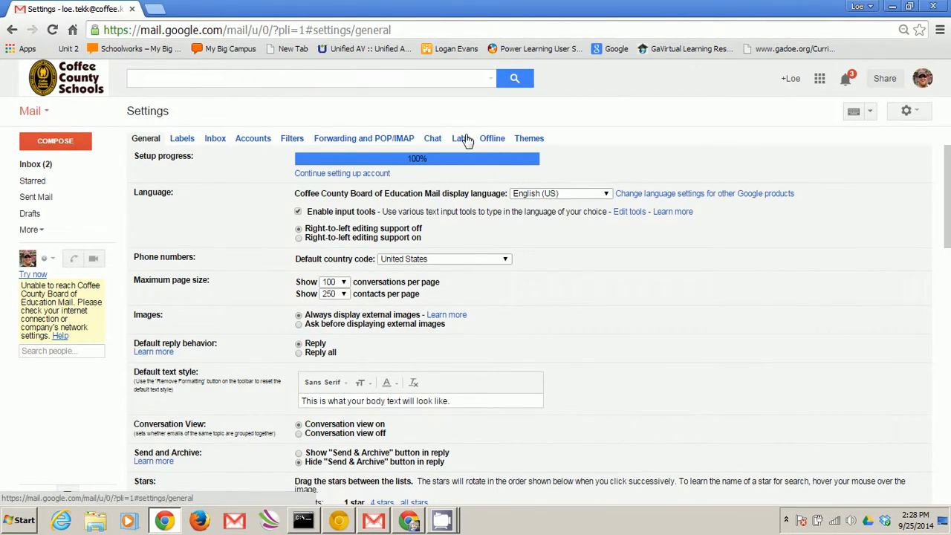
On the Labs tab, set the Google Calendar gadget and Preview Pane labs to Enable.
click(460, 138)
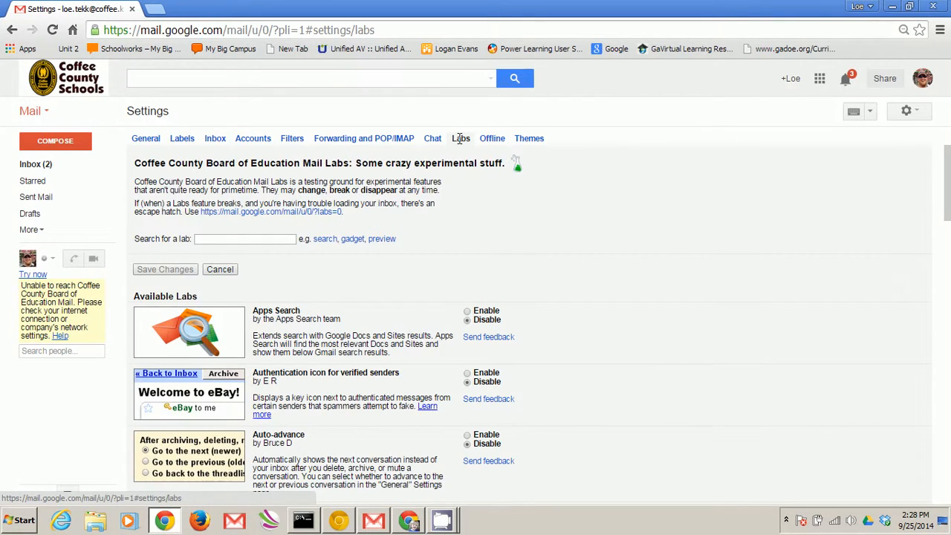
mouse_move(502, 221)
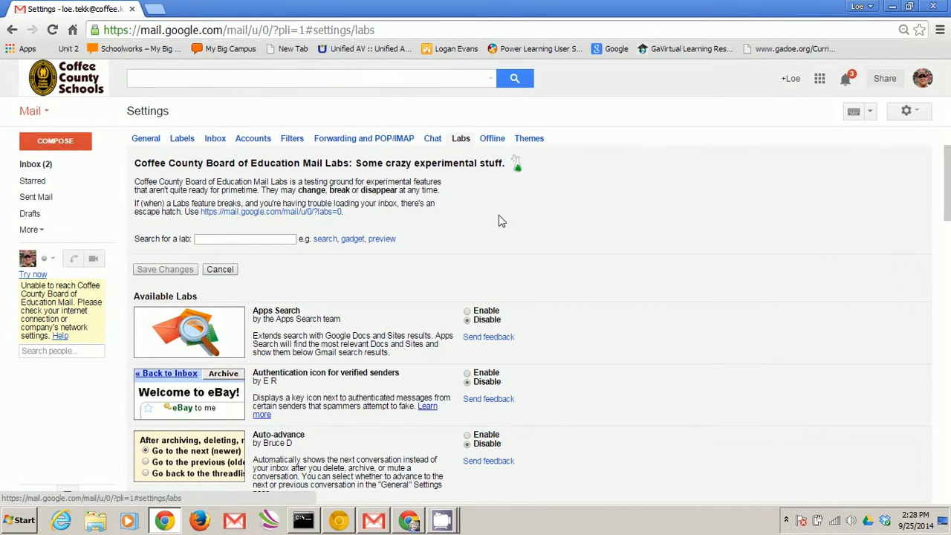
scroll(down, 3)
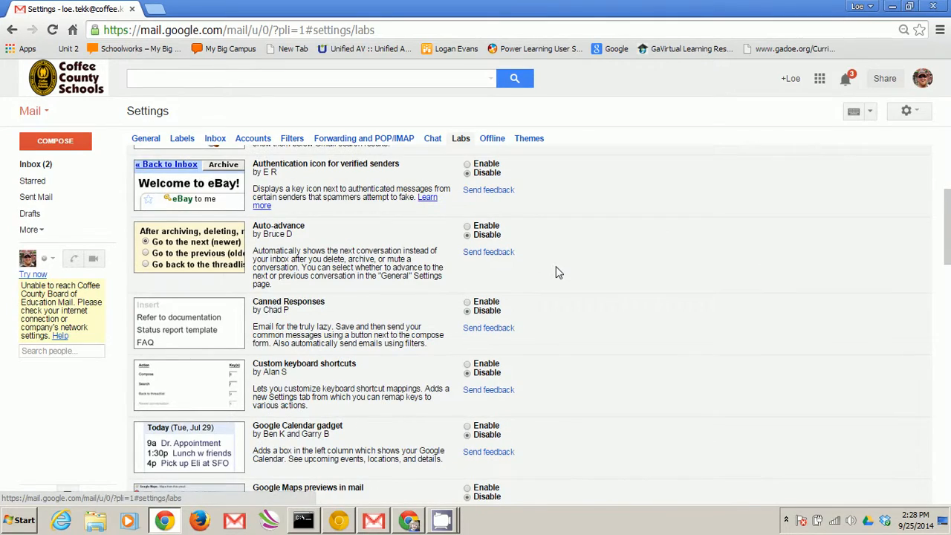
scroll(down, 3)
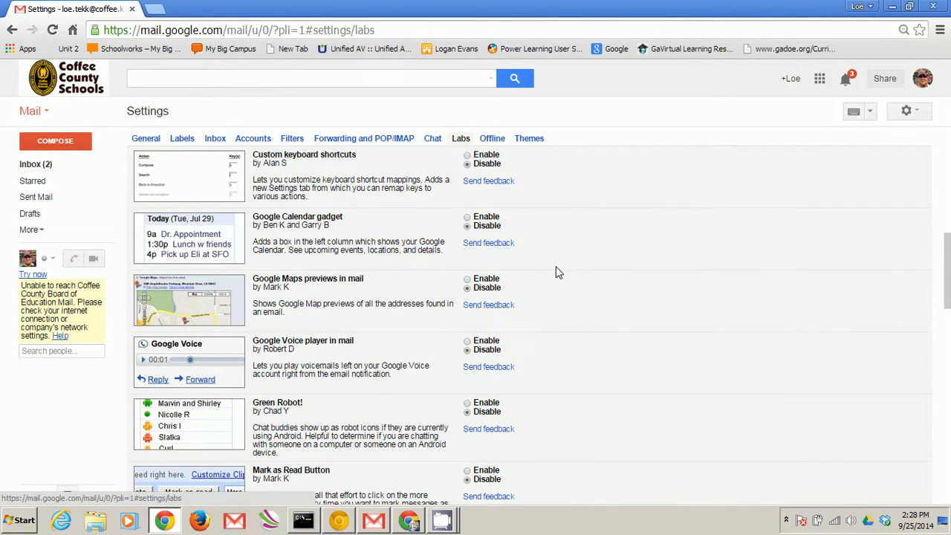
mouse_move(511, 234)
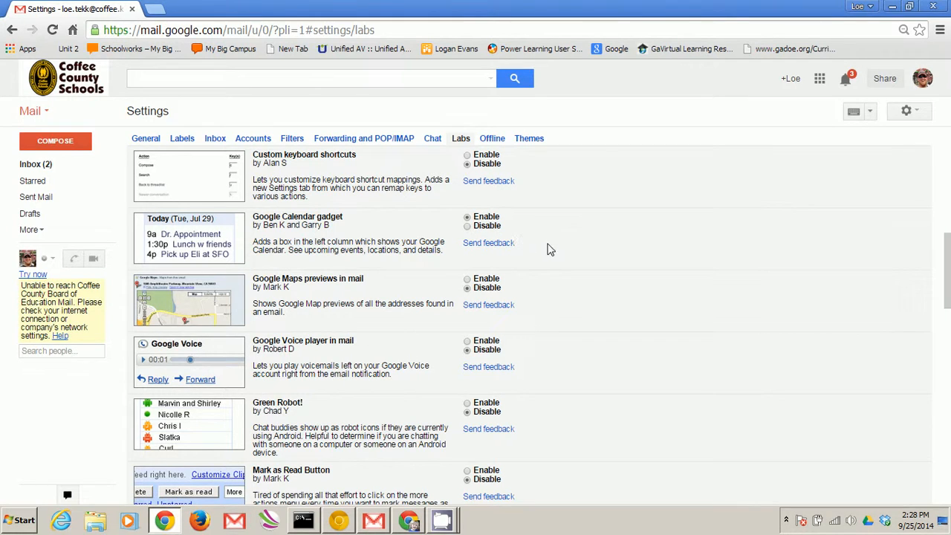
scroll(down, 3)
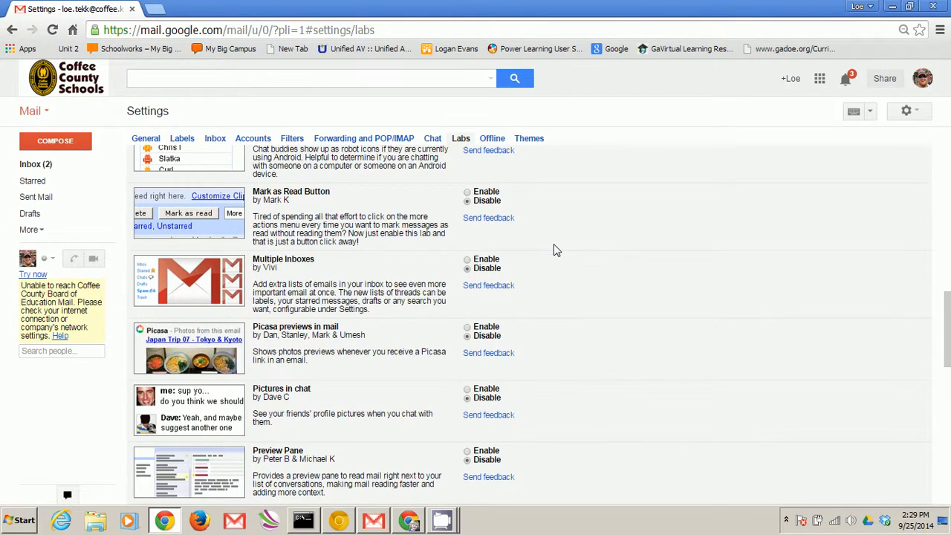
scroll(down, 3)
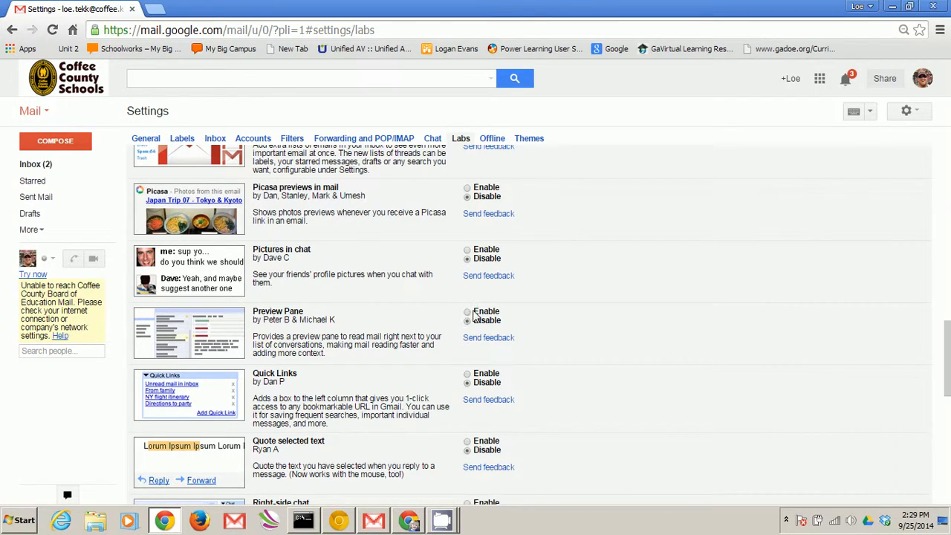
click(467, 311)
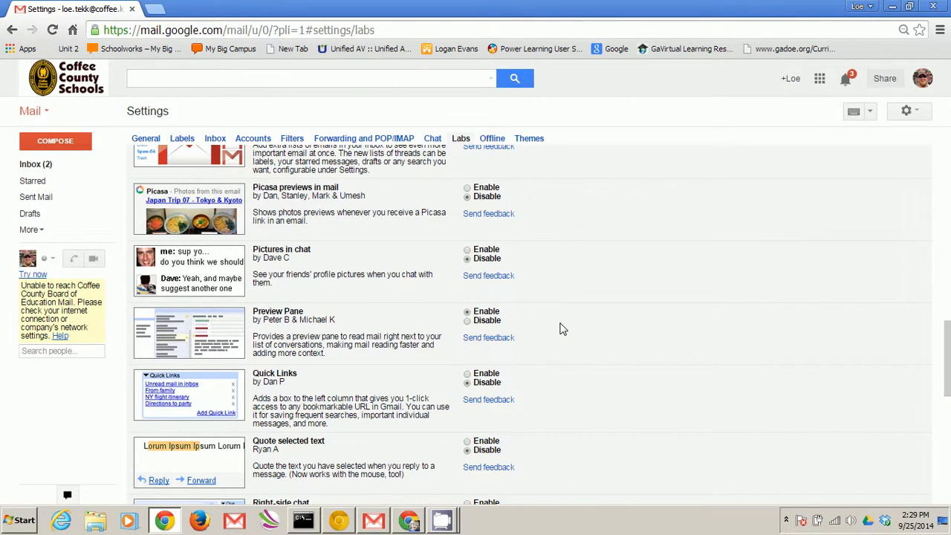
scroll(down, 3)
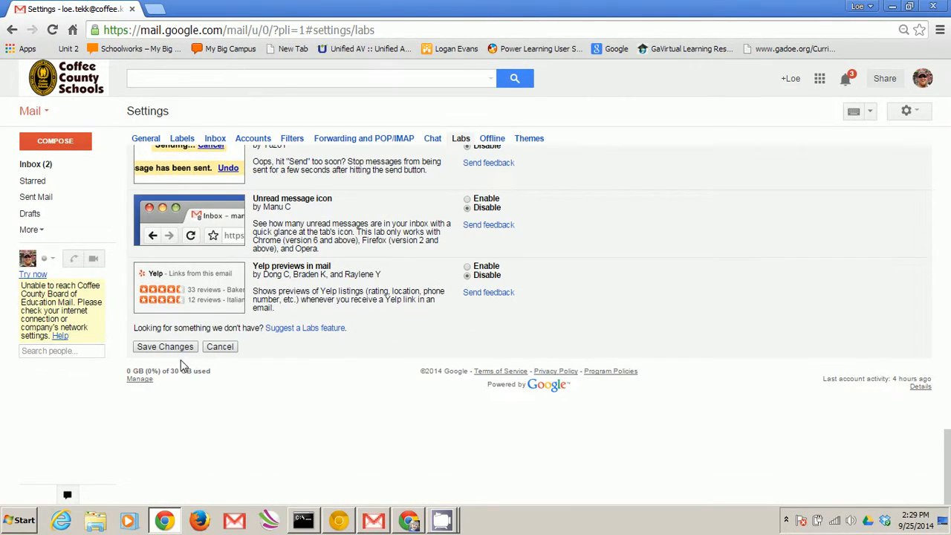
Save the Labs changes and turn on Show mini calendar in the Google Calendar gadget options.
click(164, 346)
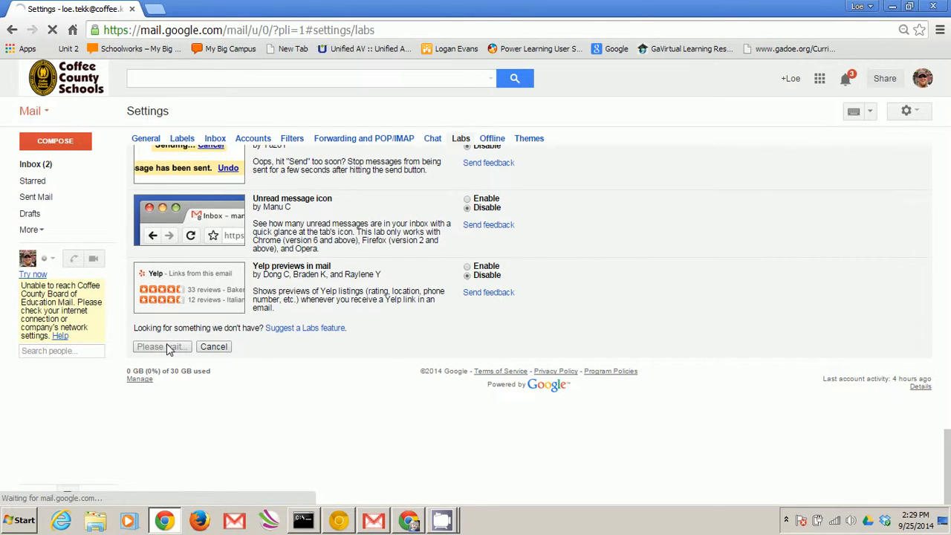
click(159, 346)
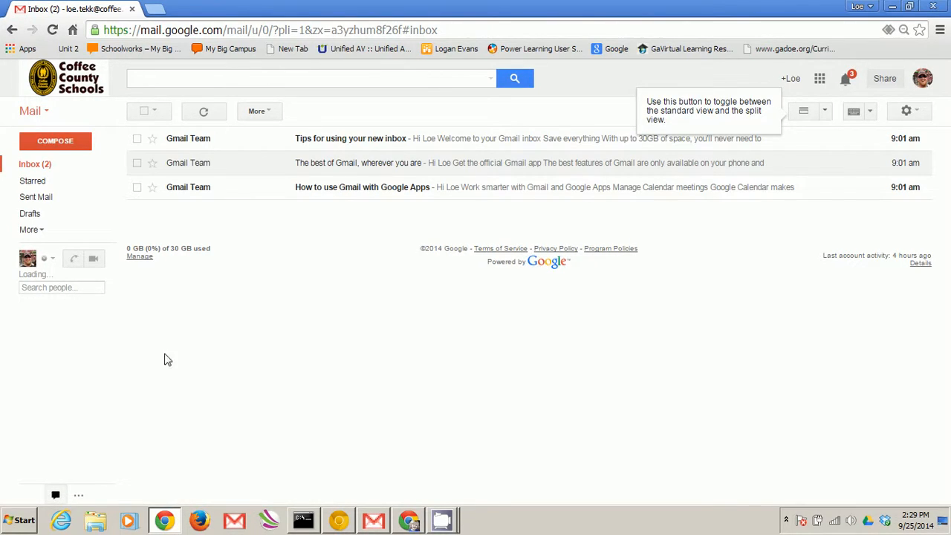
mouse_move(81, 497)
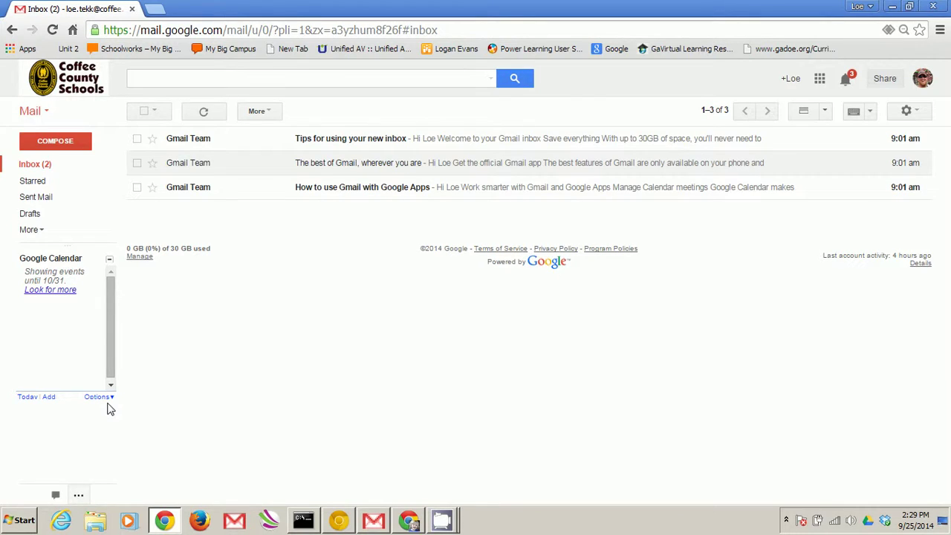
click(98, 396)
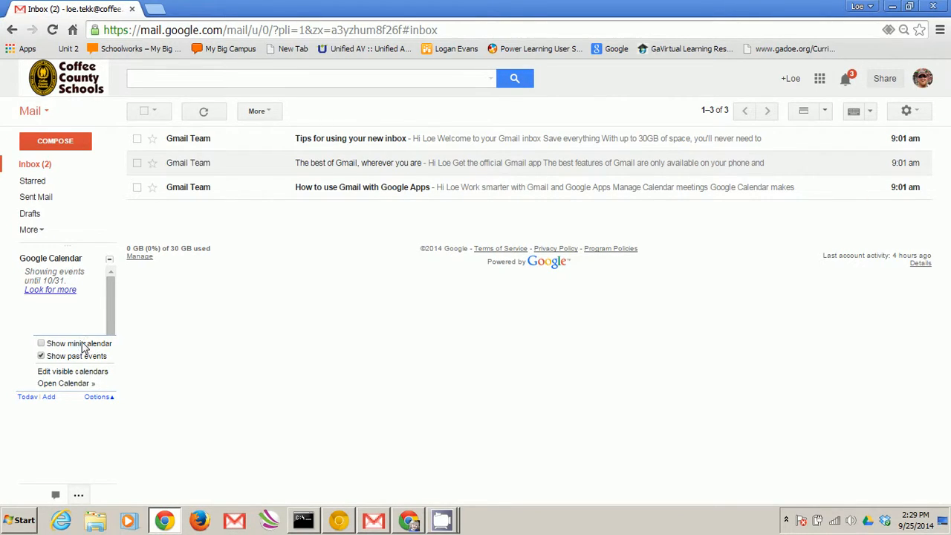
click(41, 343)
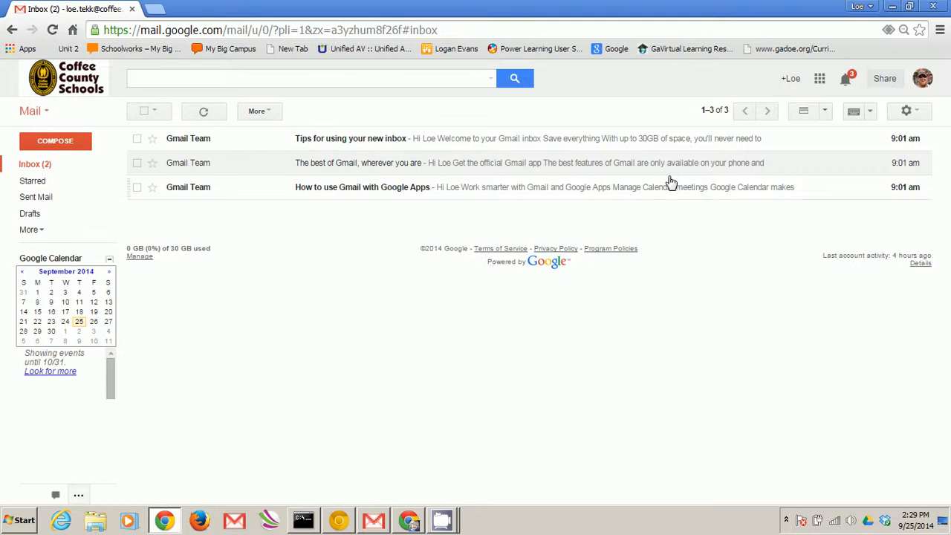
mouse_move(803, 111)
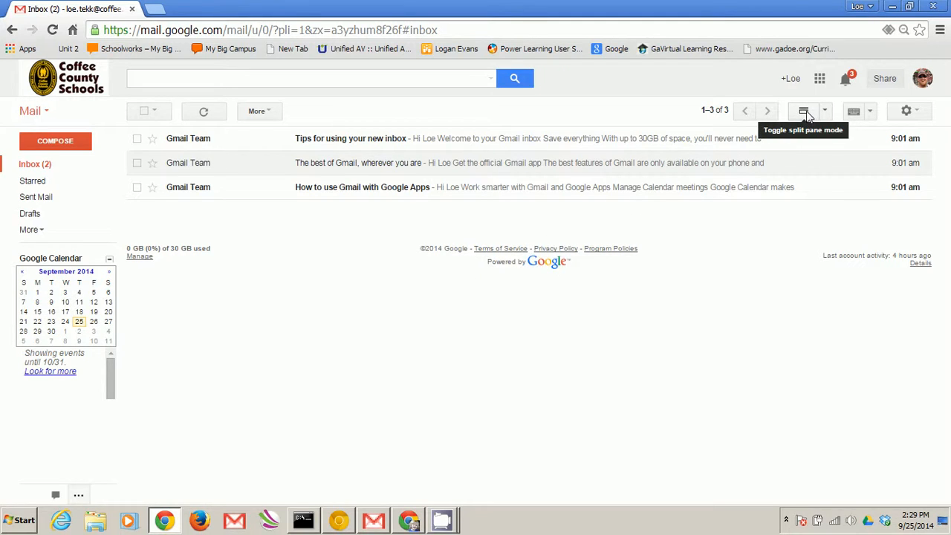
Turn on split pane mode and preview 'How to use Gmail with Google Apps', 'The best of Gmail', and 'Tips for using your new inbox'.
click(803, 110)
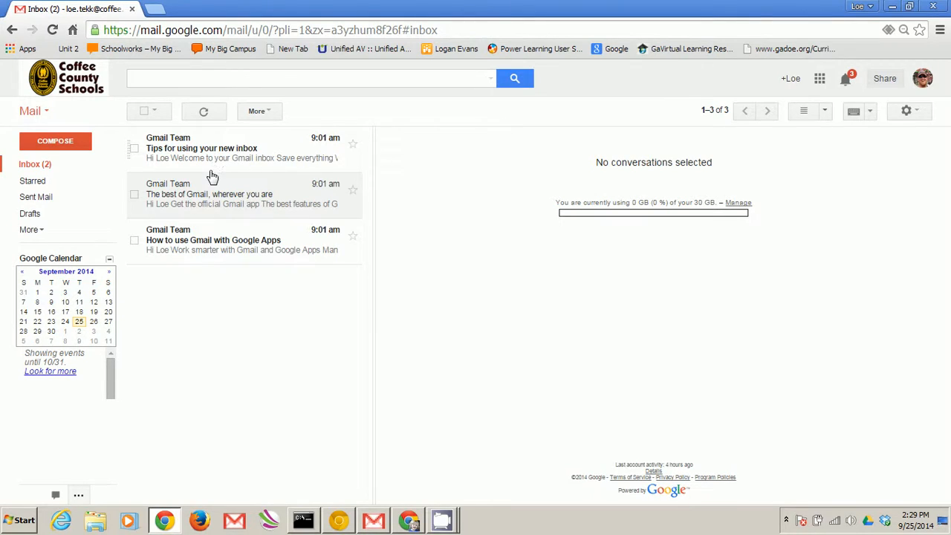
click(213, 239)
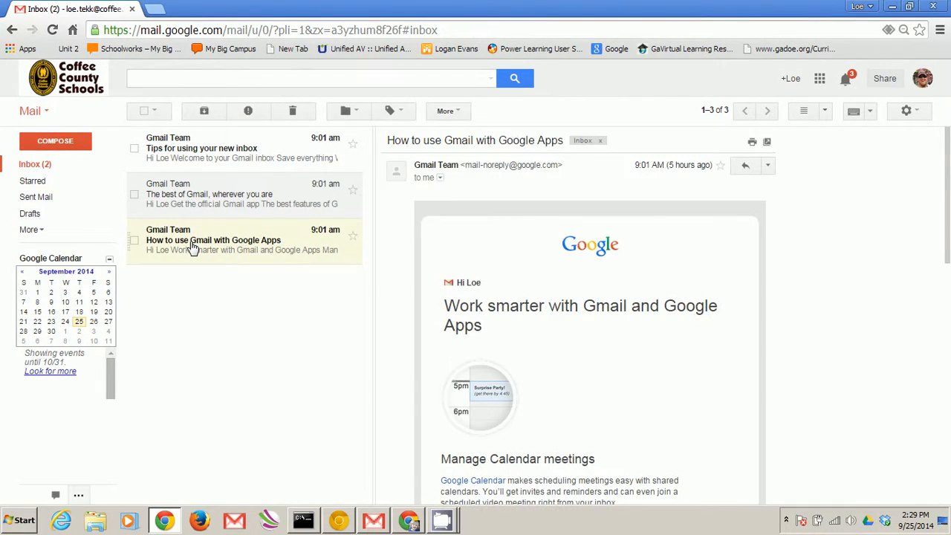
click(210, 194)
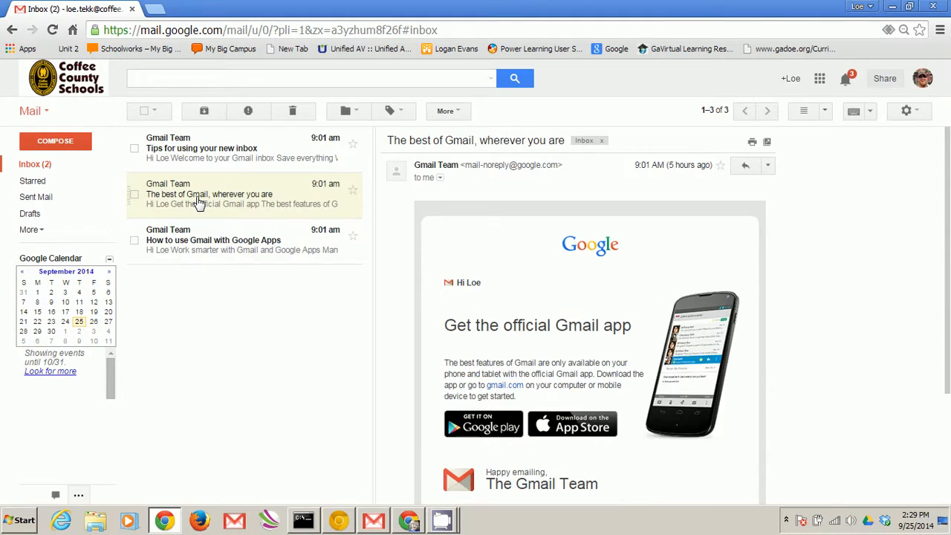
click(201, 148)
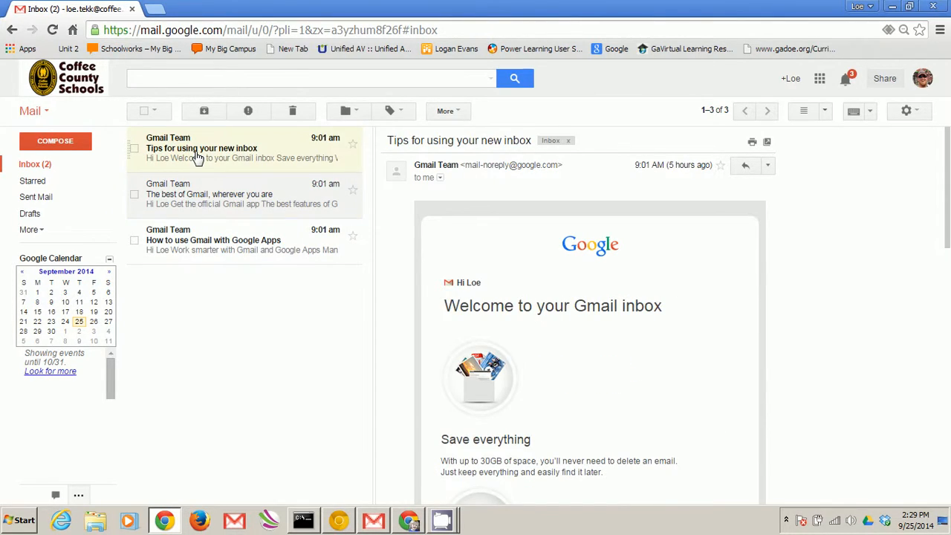
click(209, 194)
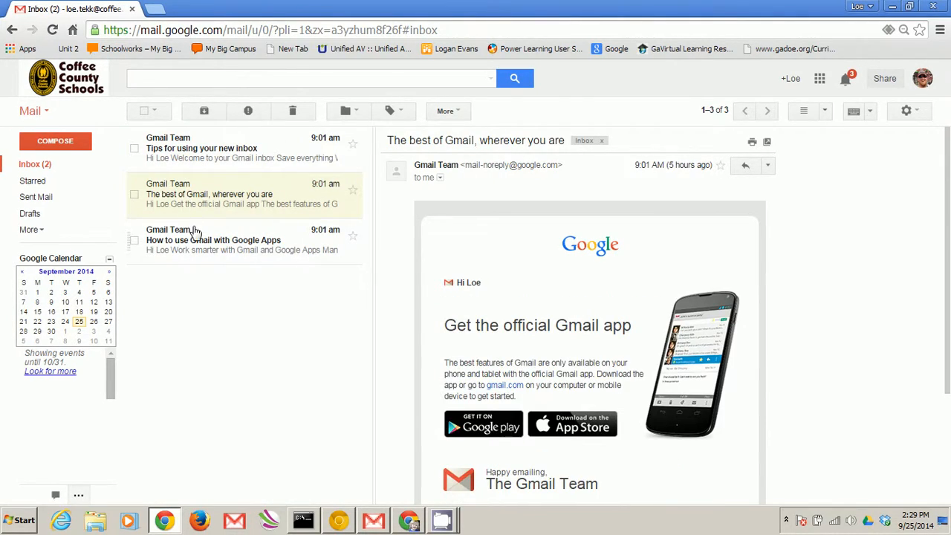
click(213, 240)
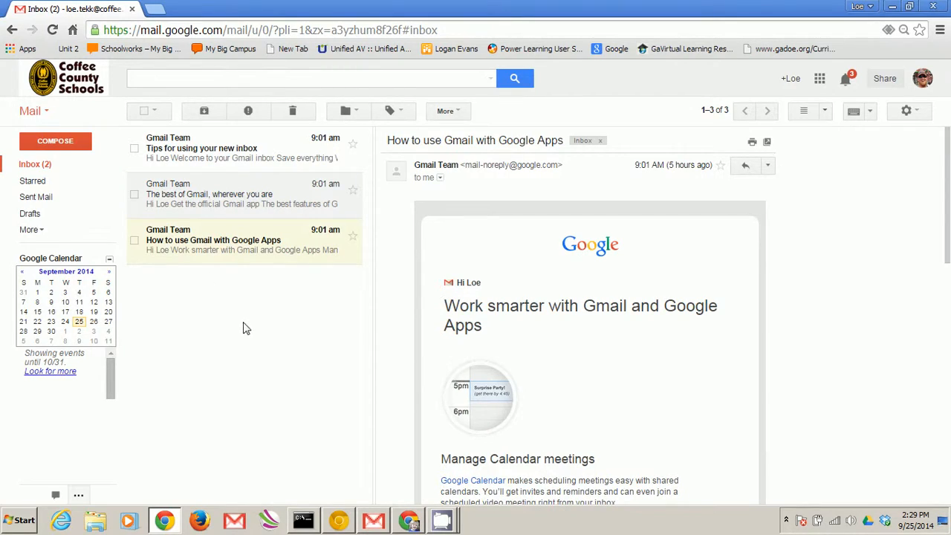